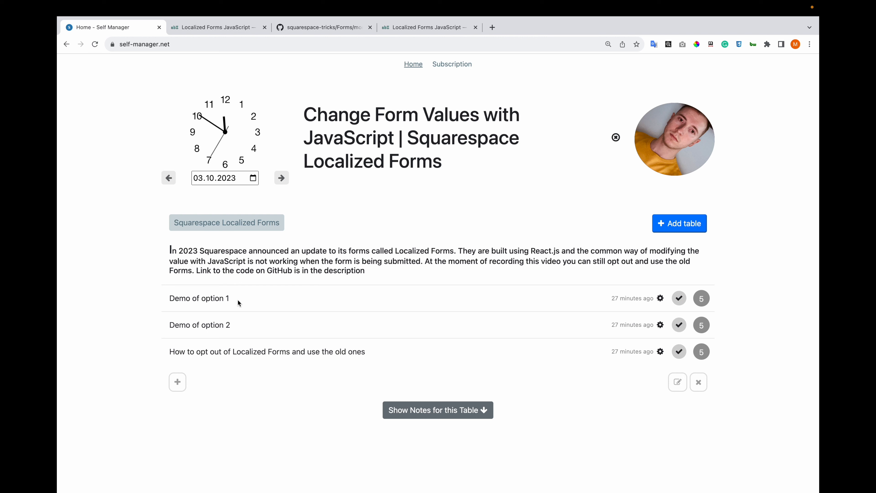
pyautogui.moveTo(232, 334)
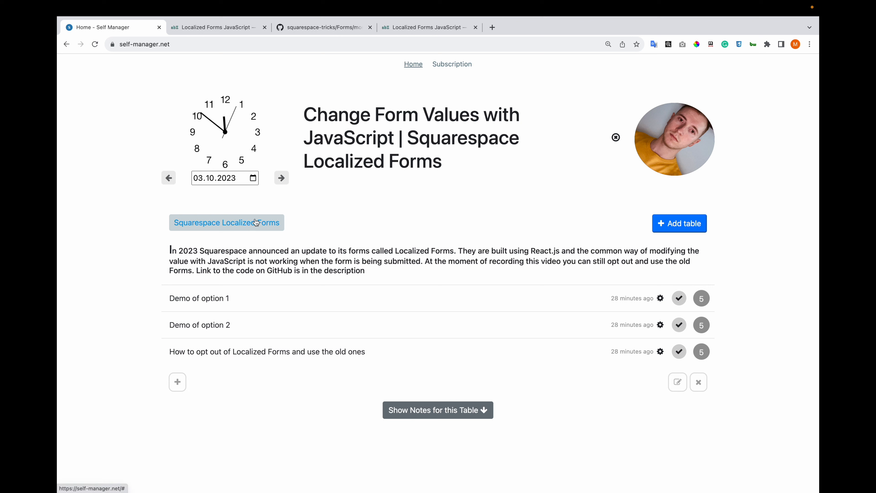
# - Show the abzglobal localized form demo page's email form with the DevTools console open beside it
pyautogui.click(217, 27)
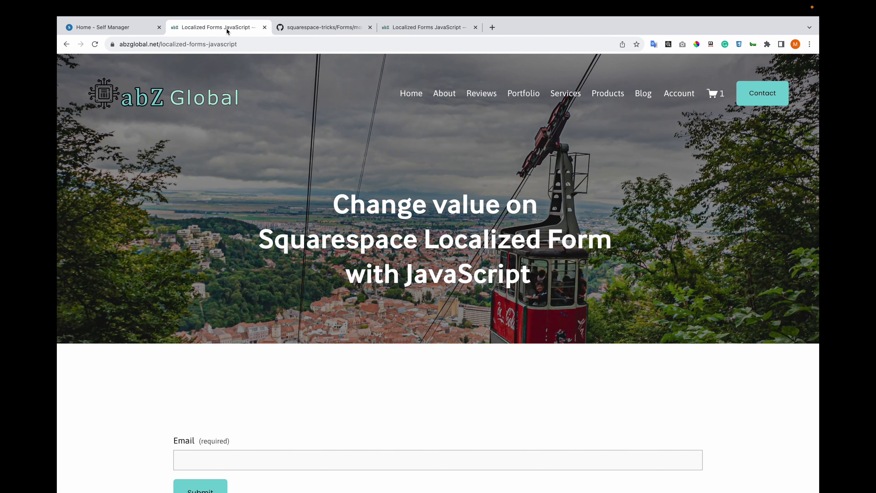
pyautogui.scroll(-3)
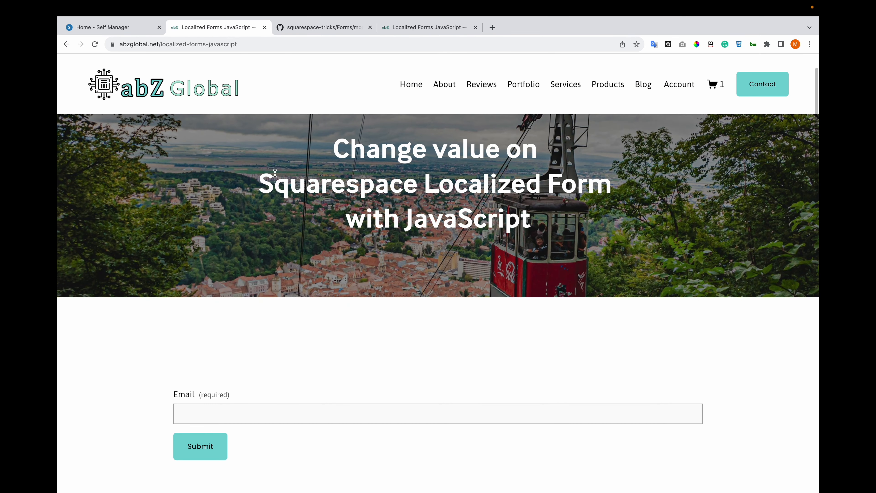
pyautogui.moveTo(274, 333)
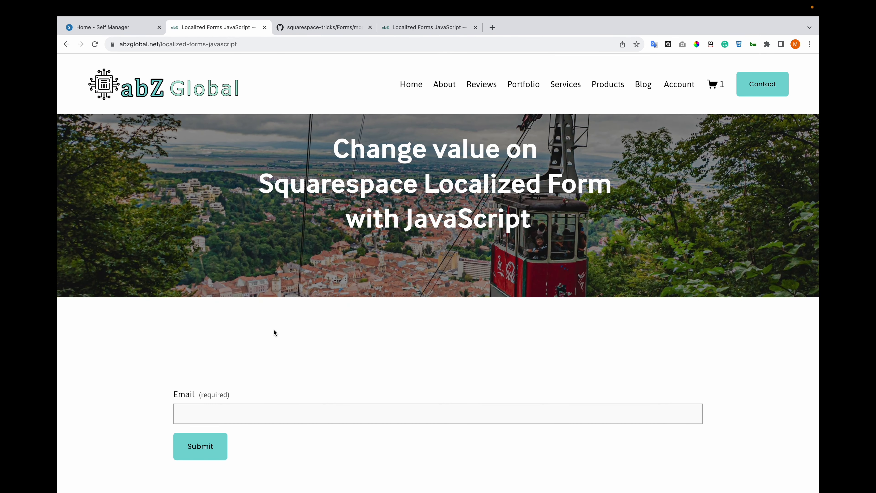
pyautogui.press('F12')
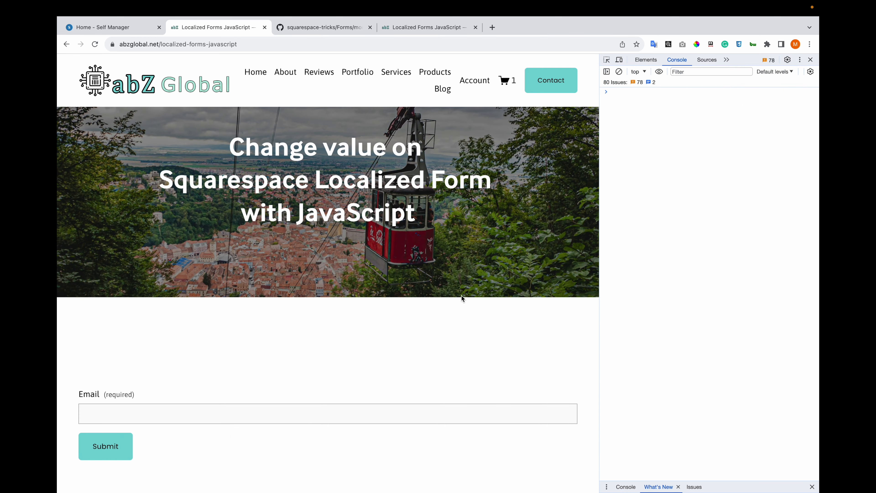
pyautogui.moveTo(356, 71)
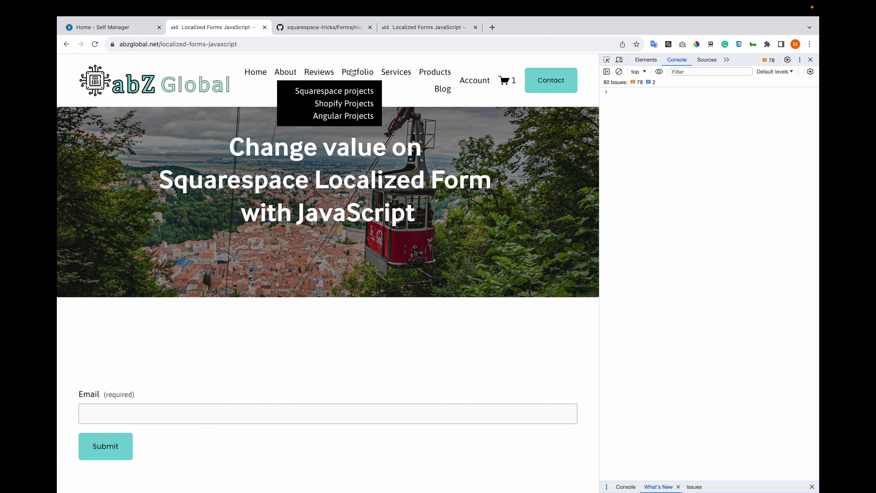
# - On GitHub, select the Option 2 function, then instead select the changeValueVersion1 function code
pyautogui.click(321, 27)
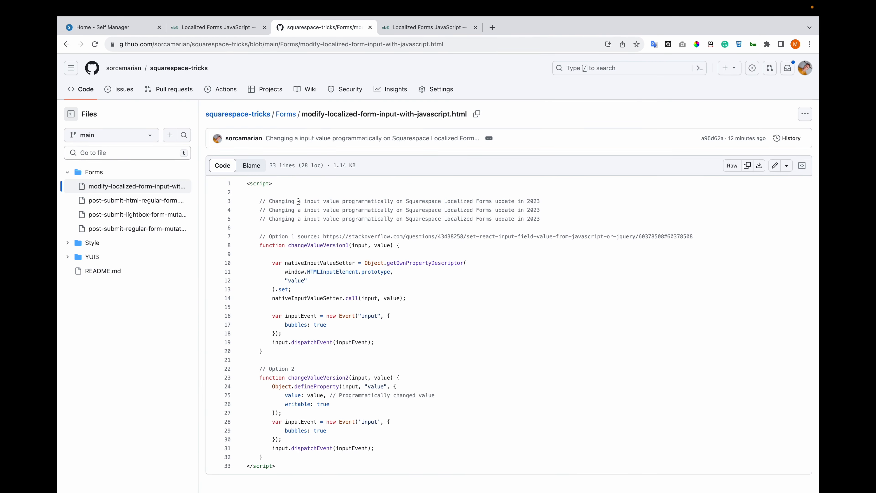
pyautogui.moveTo(274, 244)
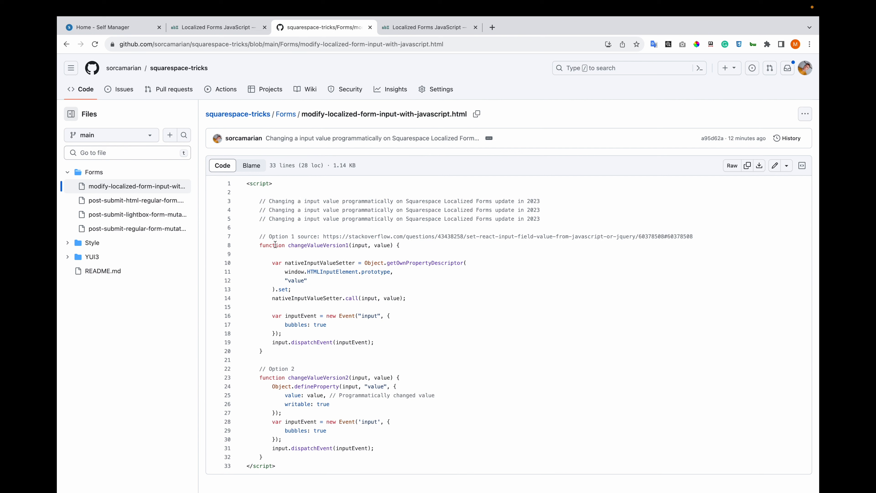
pyautogui.moveTo(259, 244); pyautogui.dragTo(261, 351)
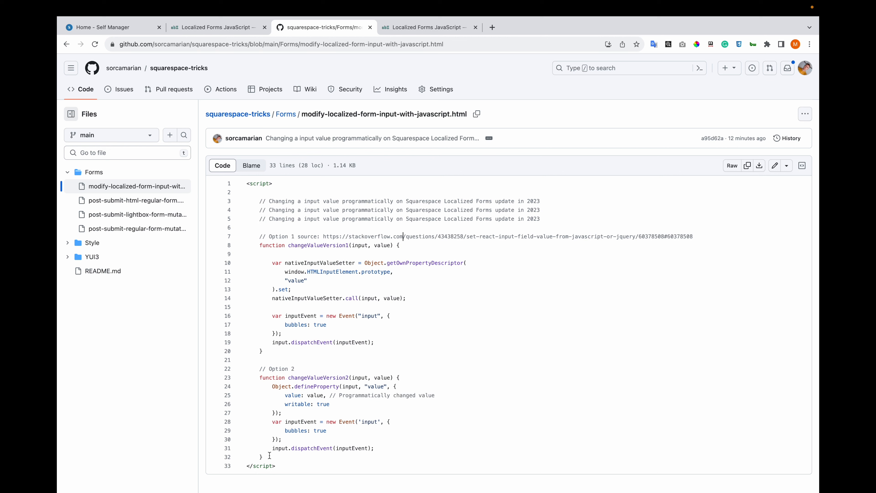
pyautogui.moveTo(260, 377); pyautogui.dragTo(263, 456)
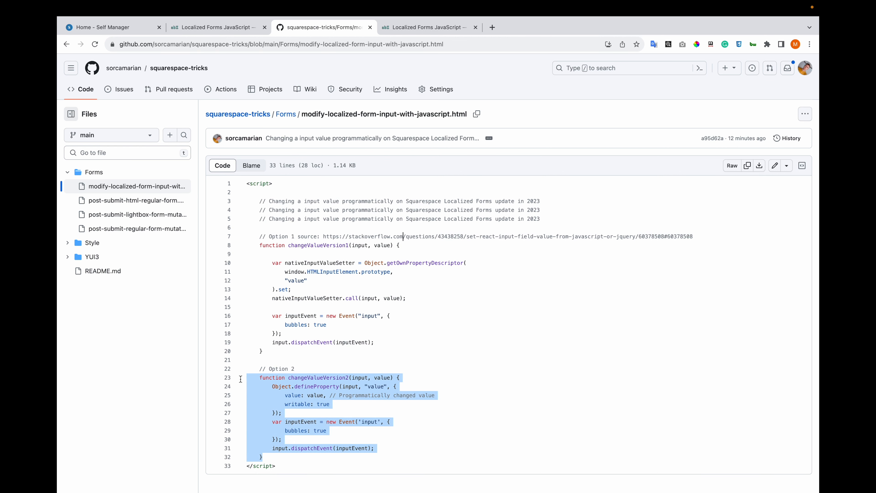
pyautogui.click(278, 271)
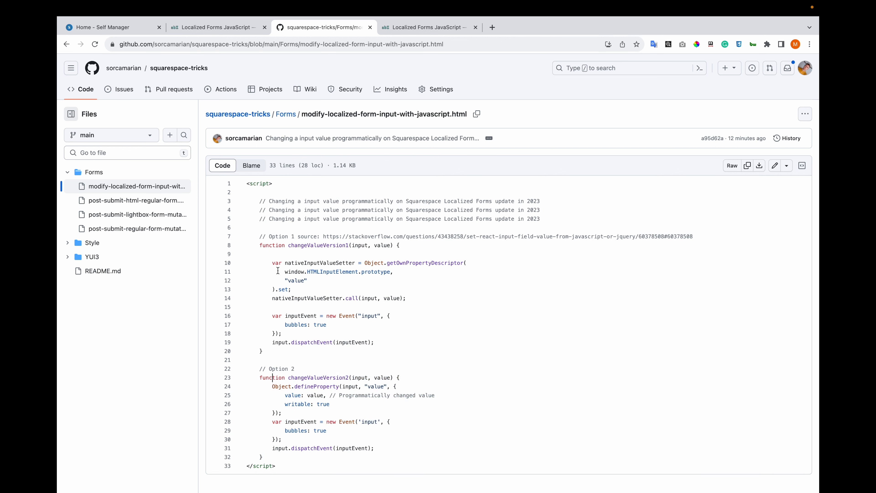
pyautogui.moveTo(289, 354)
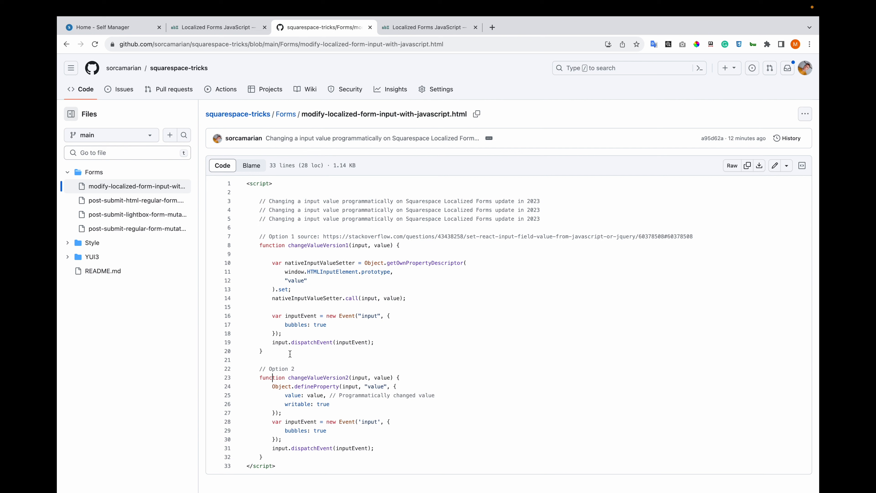
pyautogui.moveTo(276, 355)
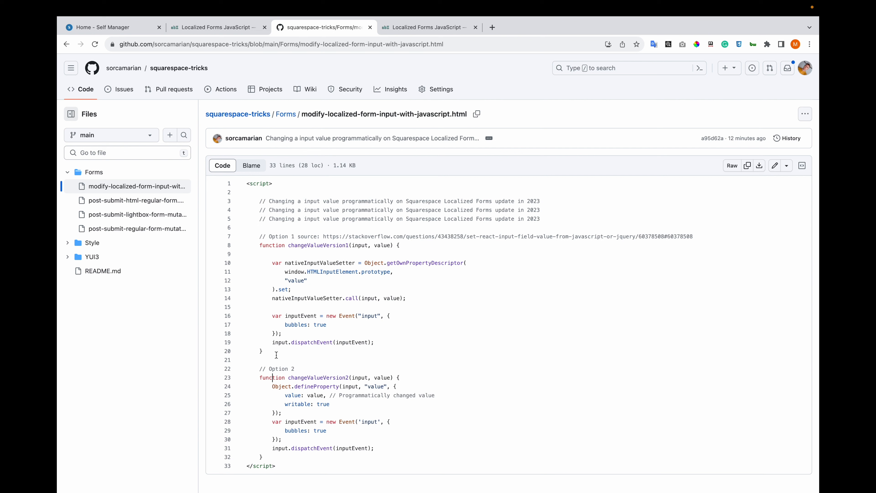
pyautogui.moveTo(260, 244); pyautogui.dragTo(262, 351)
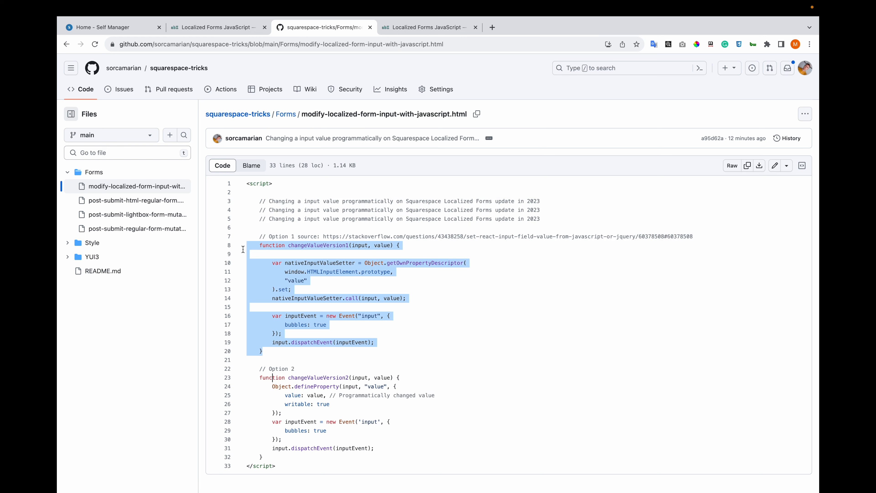
pyautogui.moveTo(245, 38)
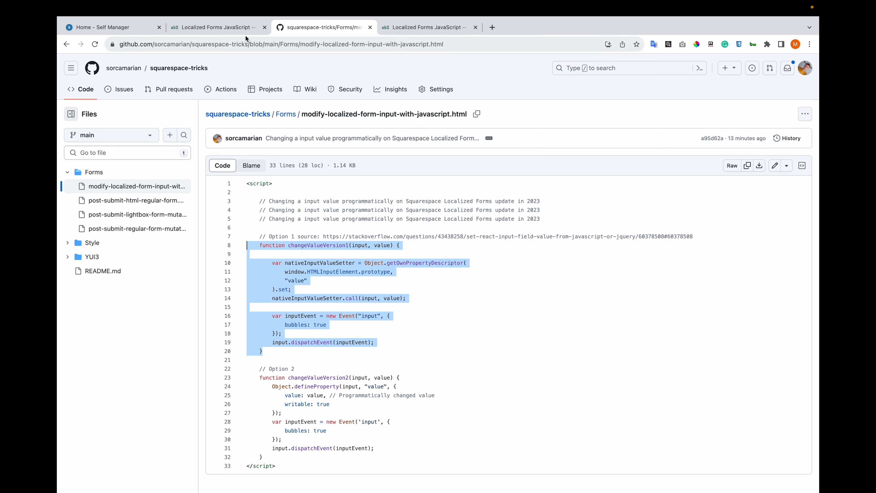
# - Set temp1.value to the email in the console and submit; the form reports Email is required
pyautogui.click(216, 27)
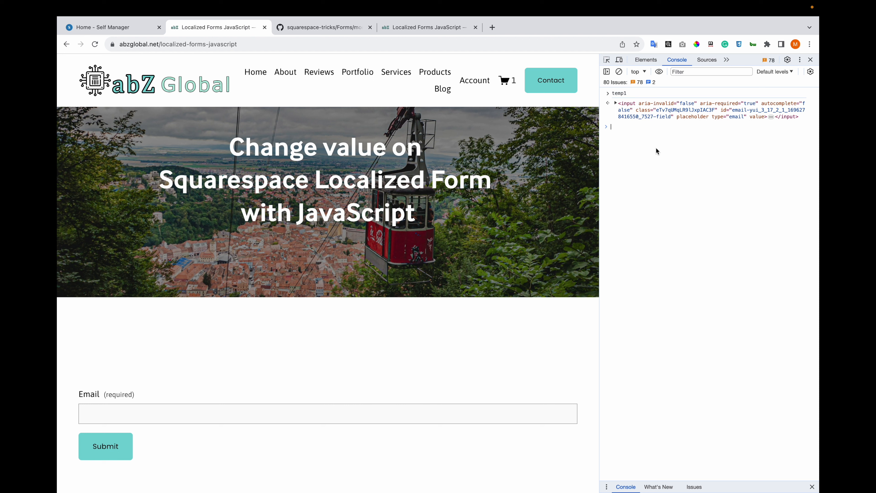
pyautogui.write('tem')
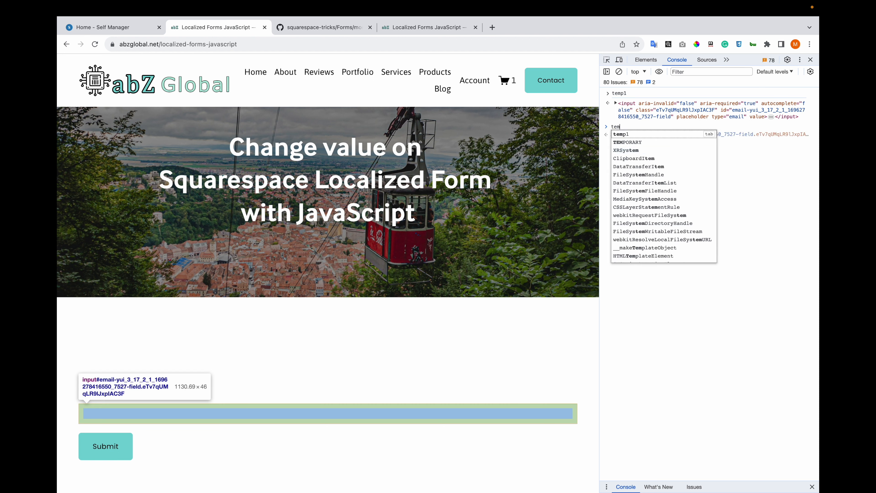
pyautogui.write('.value =')
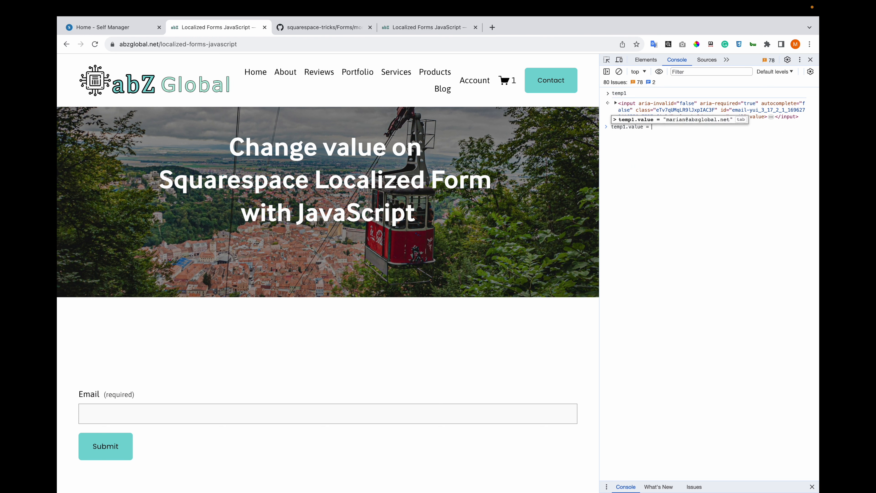
pyautogui.press('Enter')
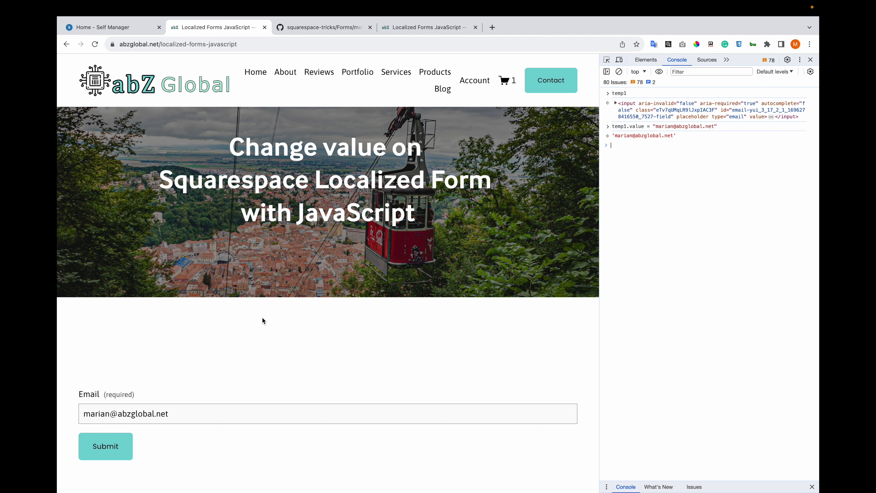
pyautogui.moveTo(106, 446)
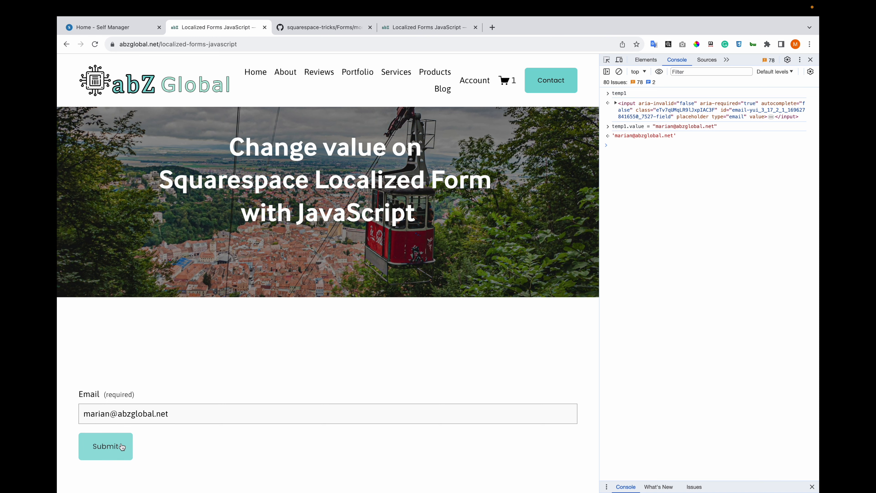
pyautogui.click(104, 446)
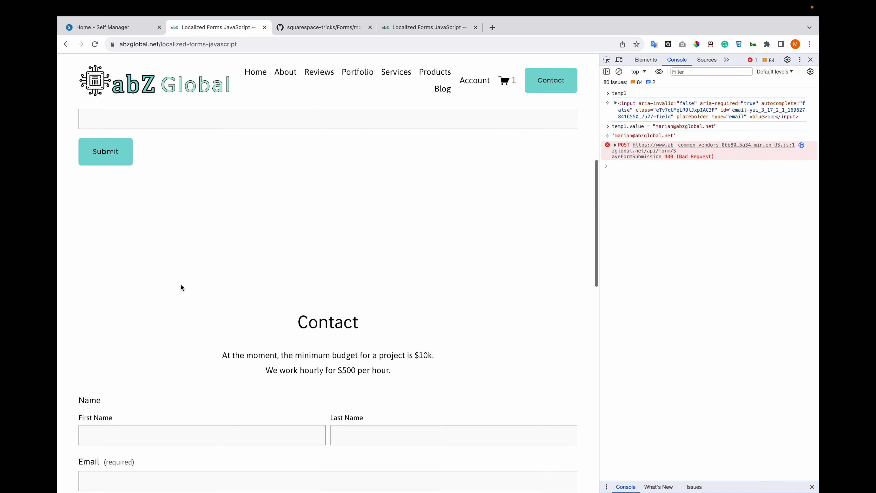
pyautogui.click(105, 151)
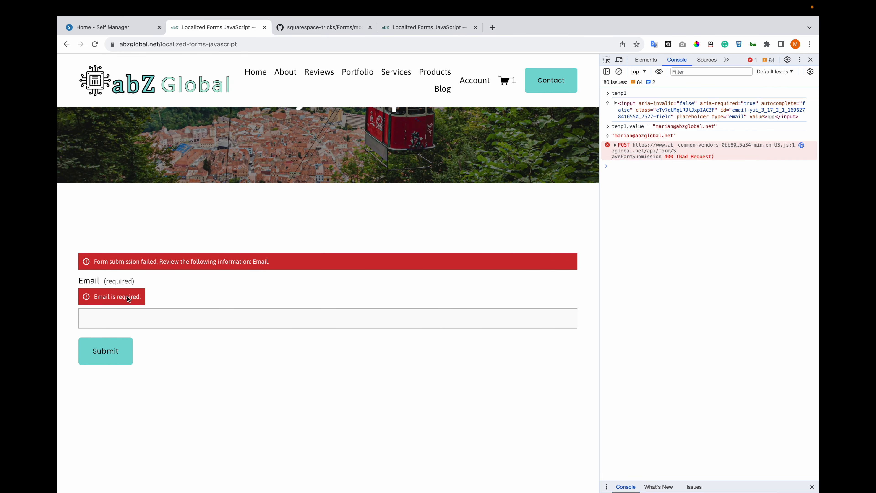
pyautogui.moveTo(160, 295)
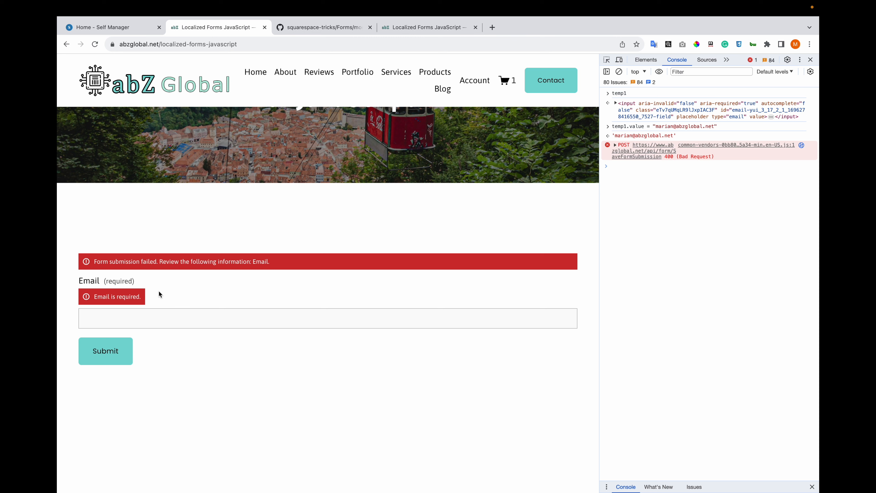
pyautogui.moveTo(145, 284)
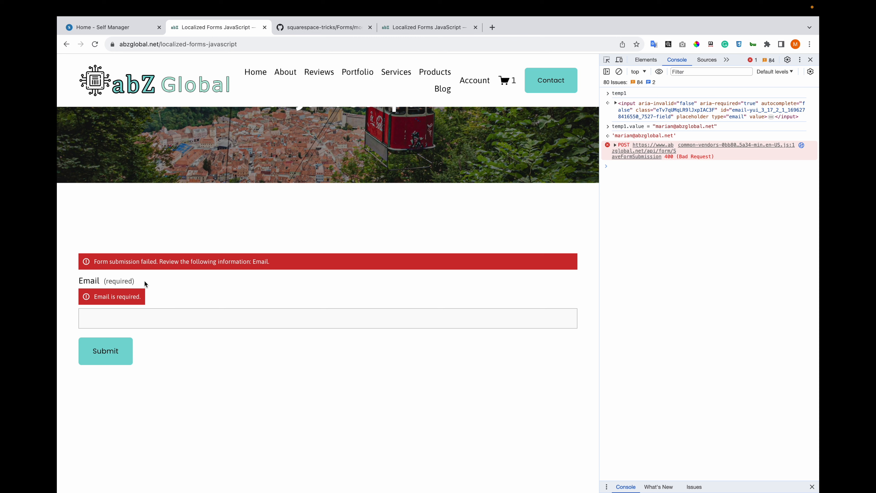
pyautogui.click(618, 72)
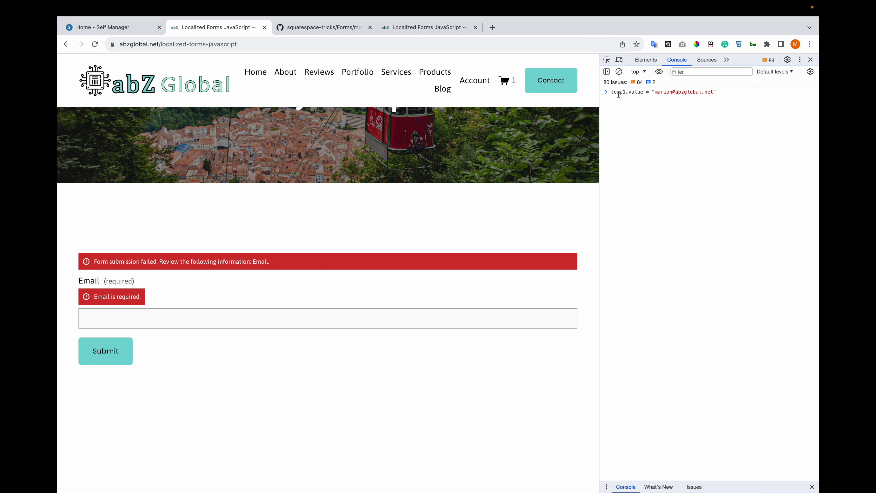
pyautogui.press('Enter')
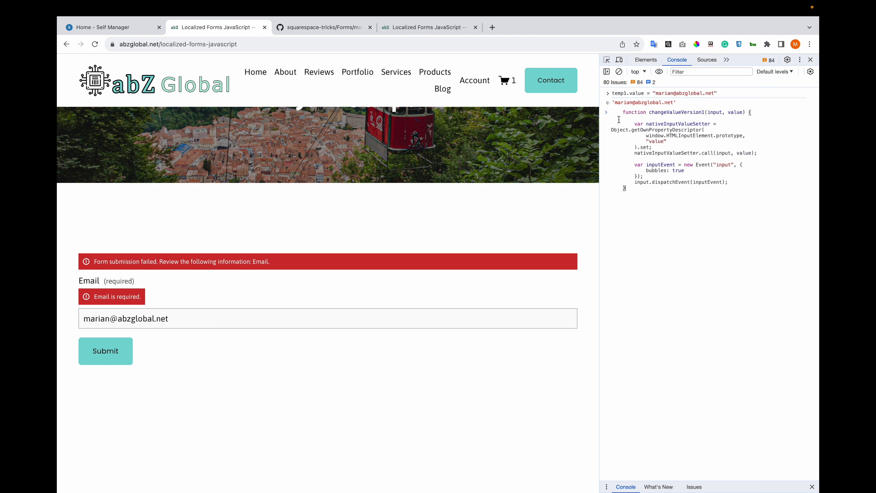
pyautogui.press('Enter')
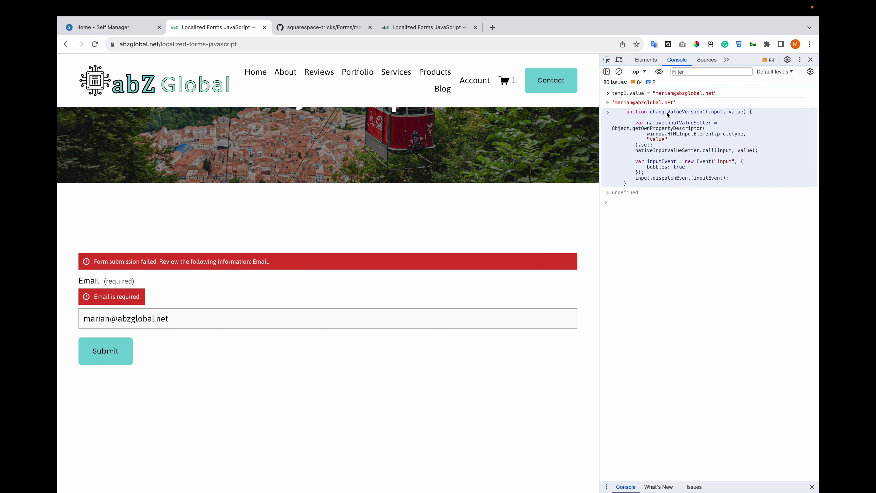
pyautogui.click(328, 318)
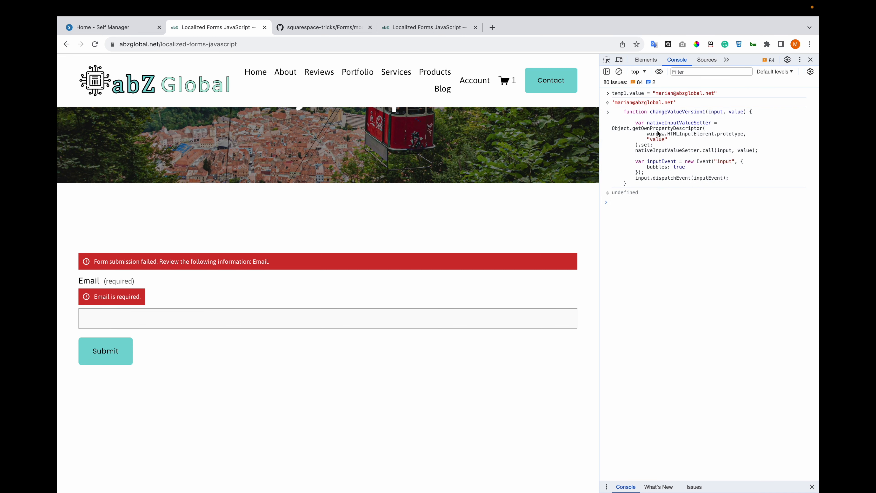
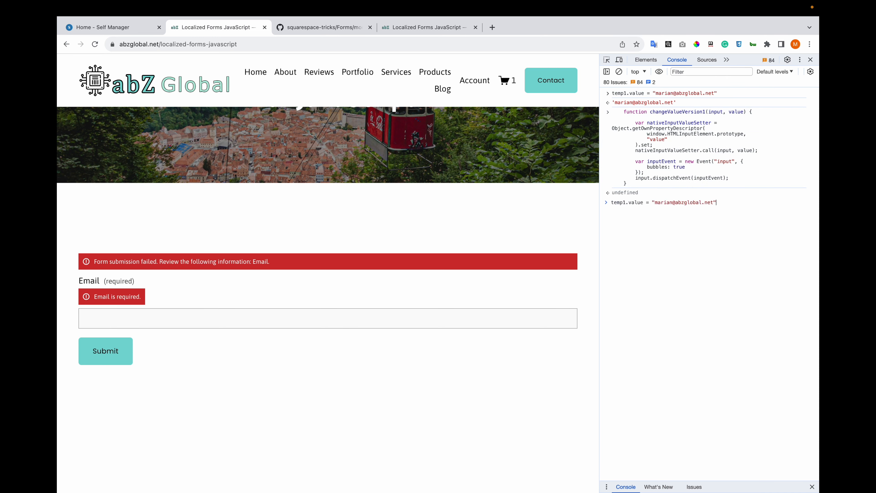
pyautogui.moveTo(658, 123)
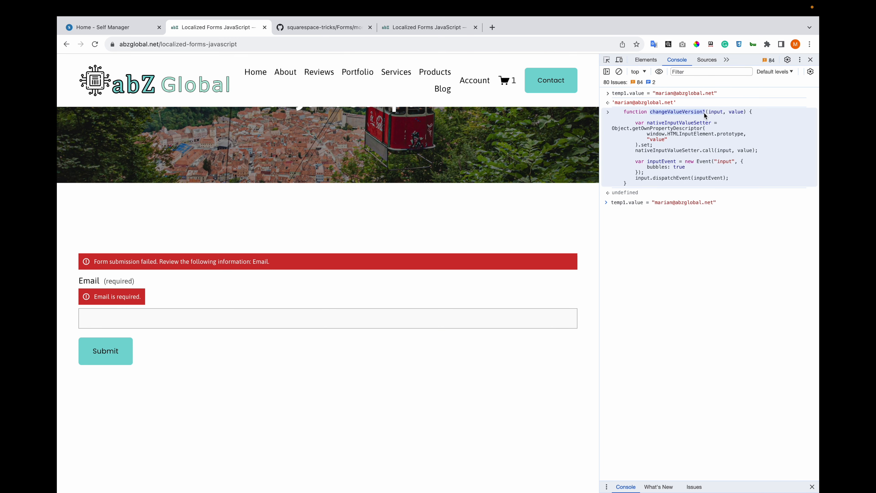
pyautogui.write('changeValueVersion1')
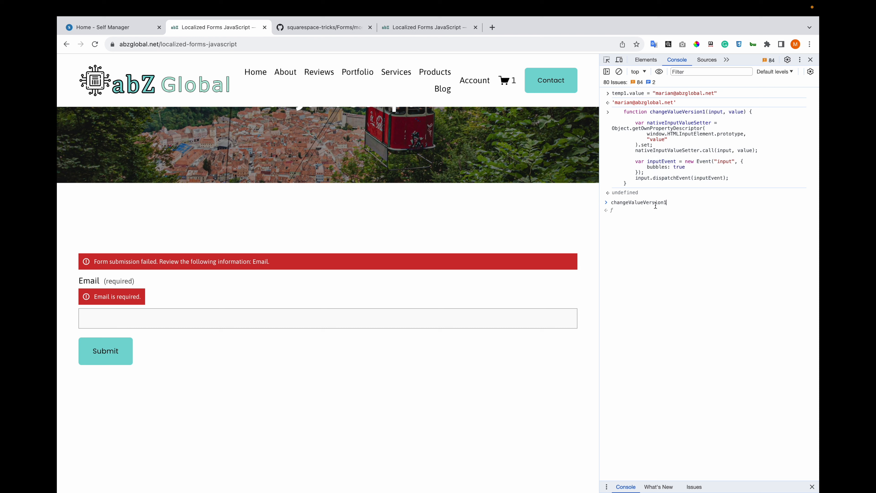
pyautogui.write('()')
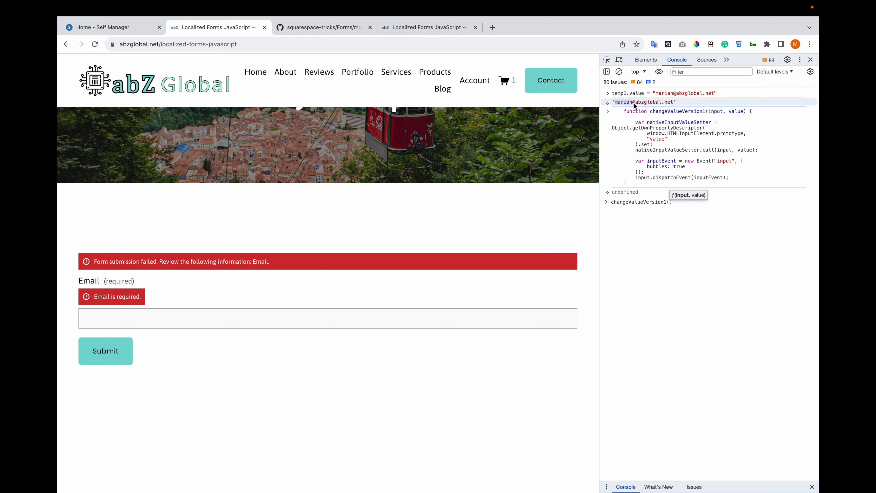
pyautogui.moveTo(676, 177)
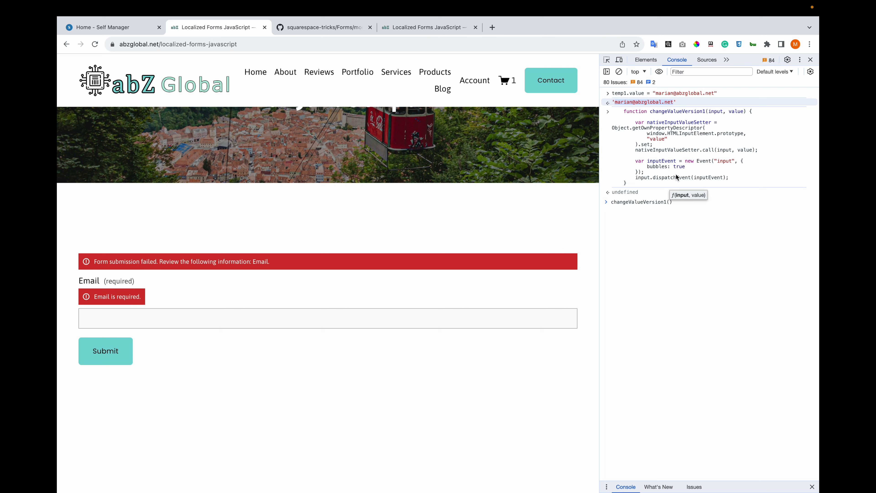
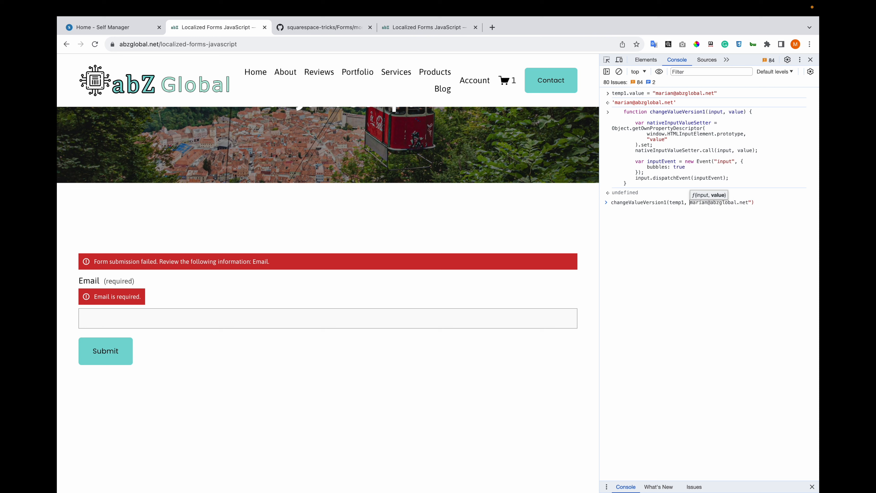
pyautogui.press('Enter')
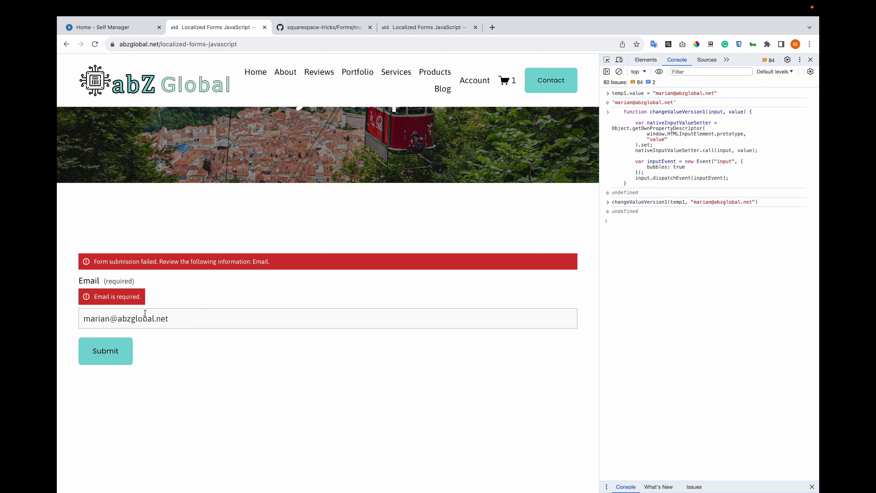
pyautogui.click(104, 351)
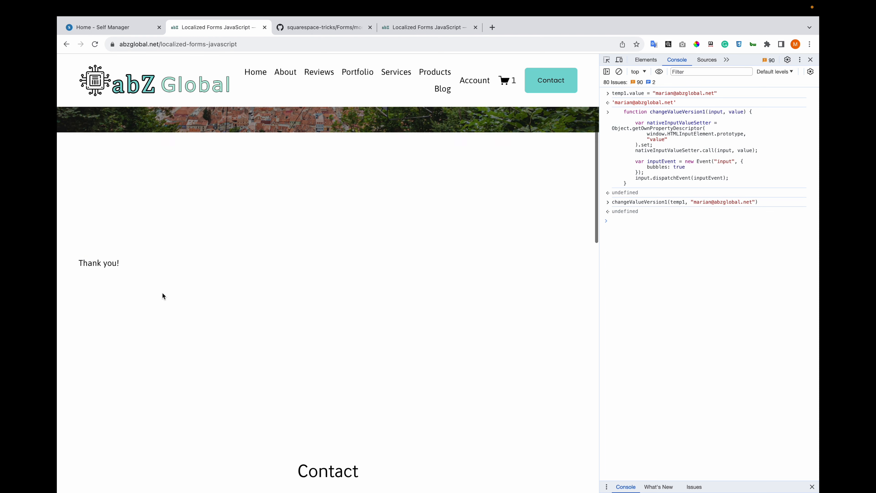
pyautogui.scroll(-3)
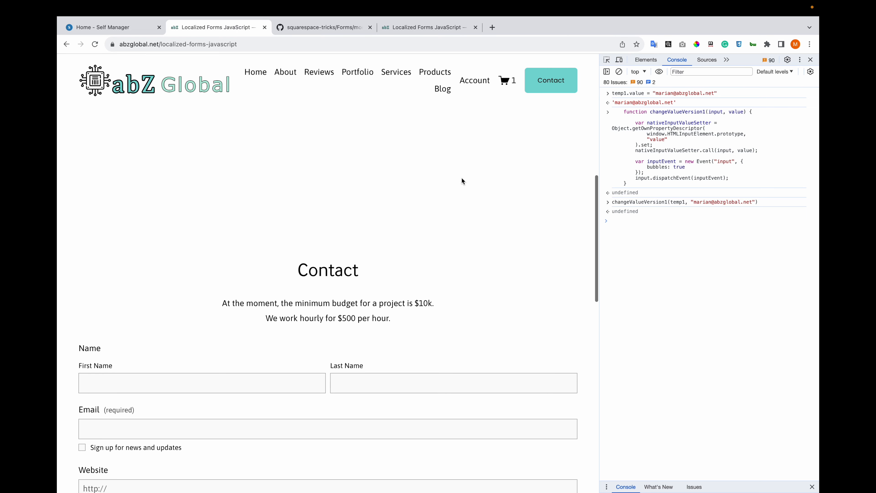
pyautogui.scroll(3)
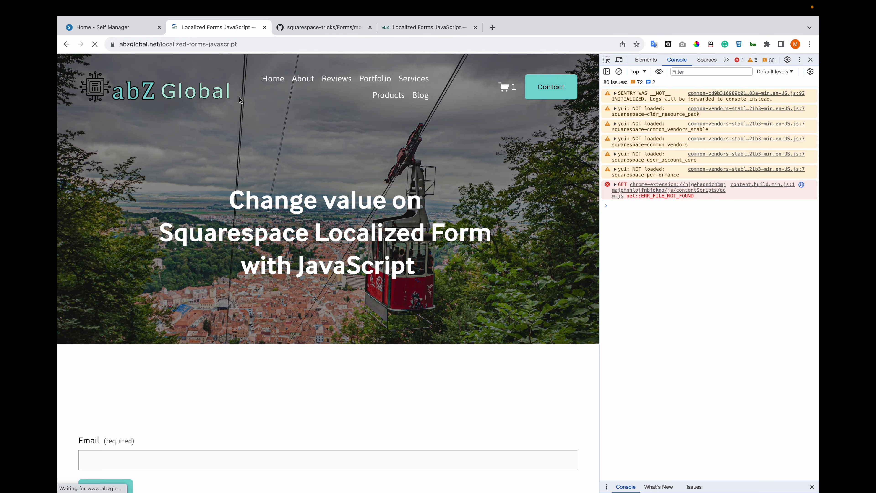
pyautogui.click(321, 27)
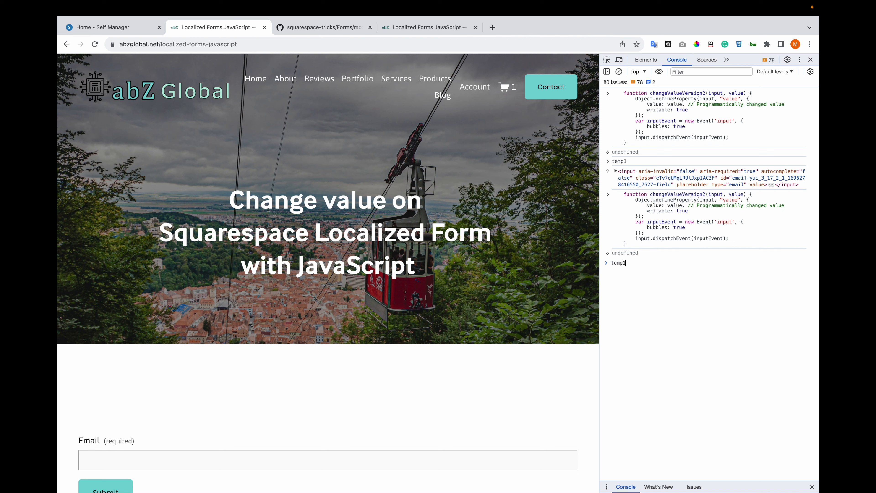
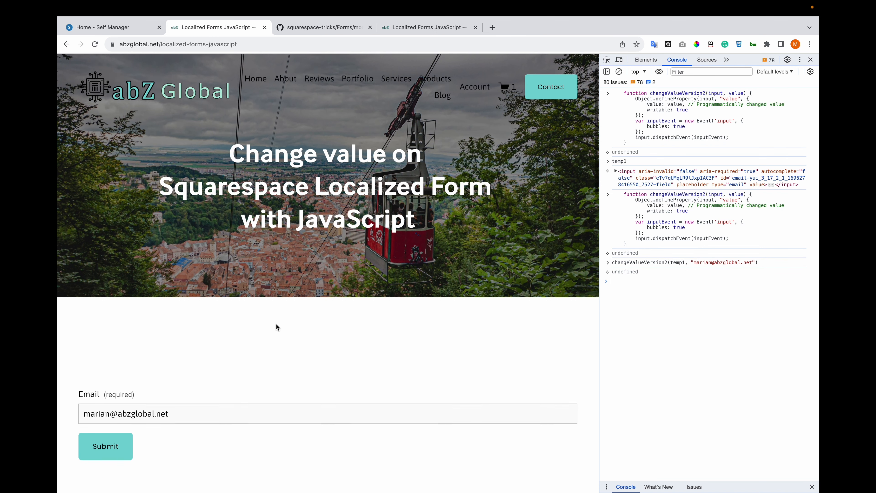
pyautogui.click(104, 446)
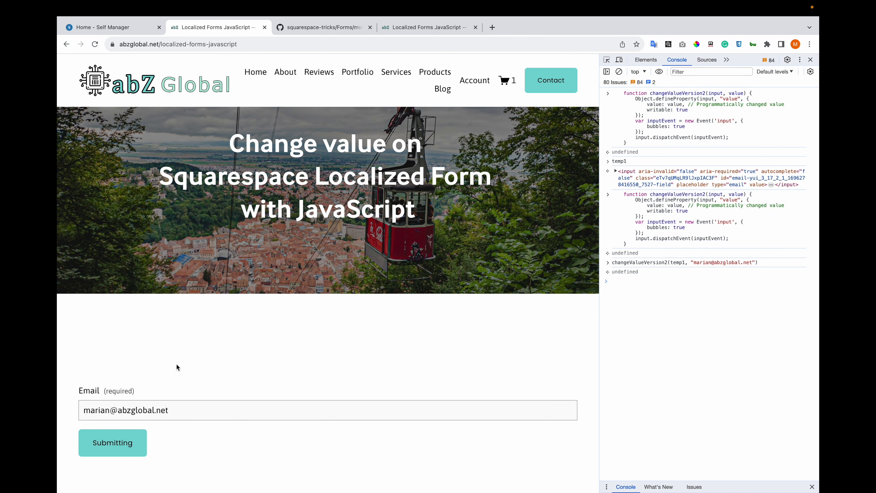
pyautogui.click(112, 443)
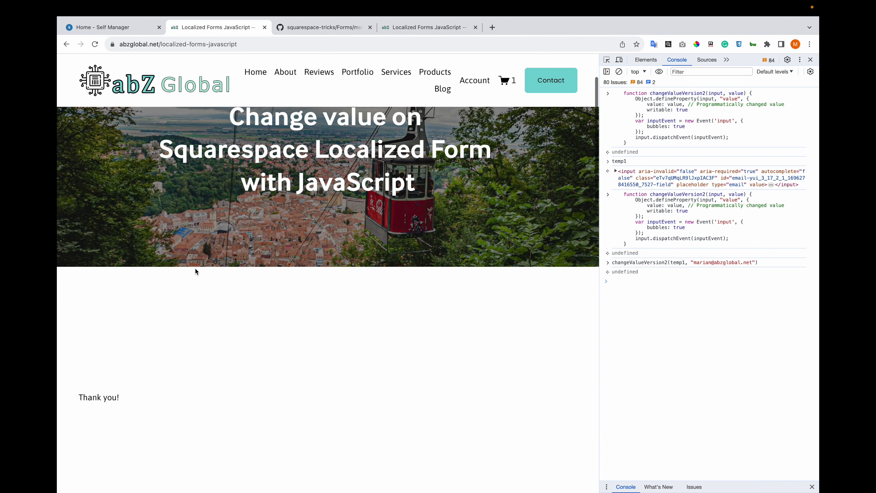
pyautogui.scroll(-3)
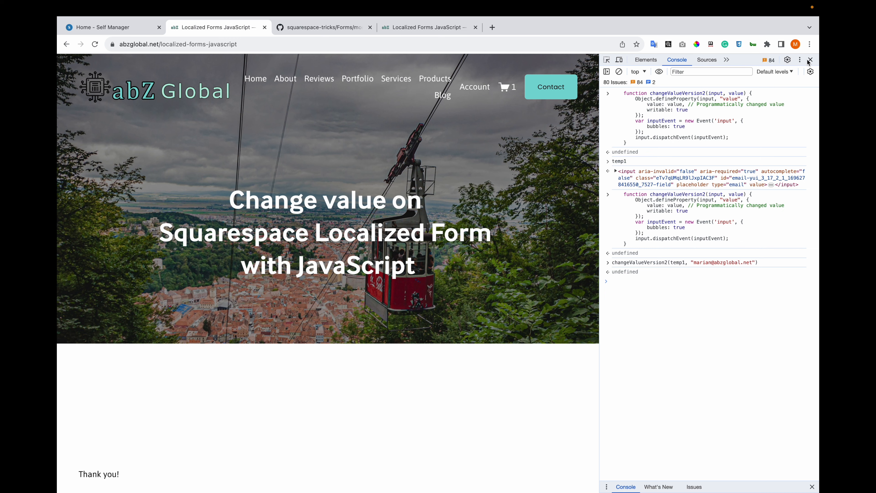
# - Navigate squarespace-tricks repo to Forms, reopen modify-localized-form-input-with-javascript.html, then show Self Manager
pyautogui.click(321, 27)
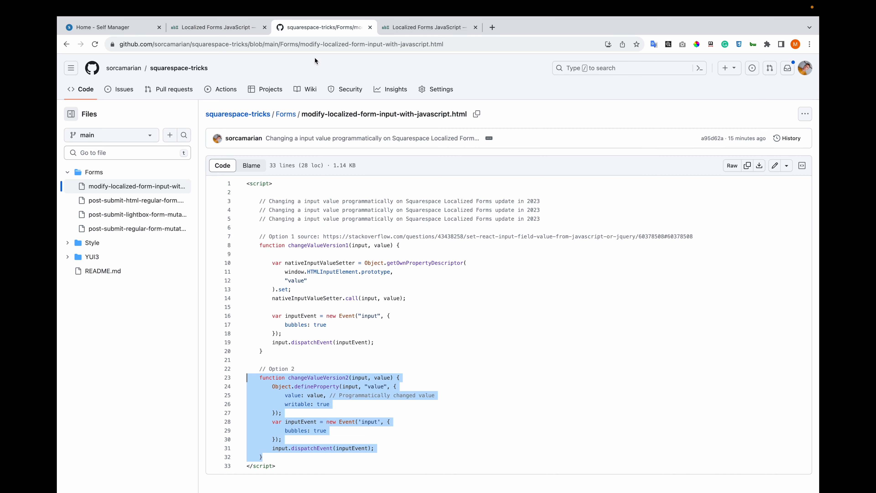
pyautogui.click(285, 114)
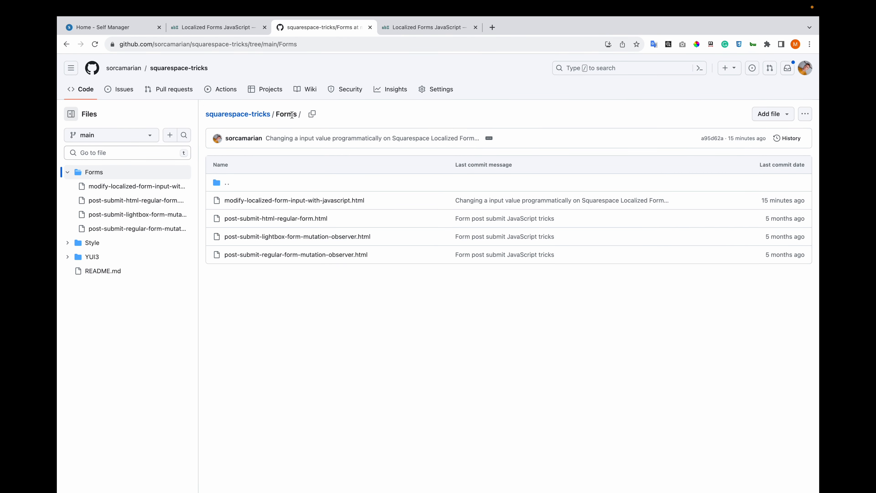
pyautogui.click(237, 114)
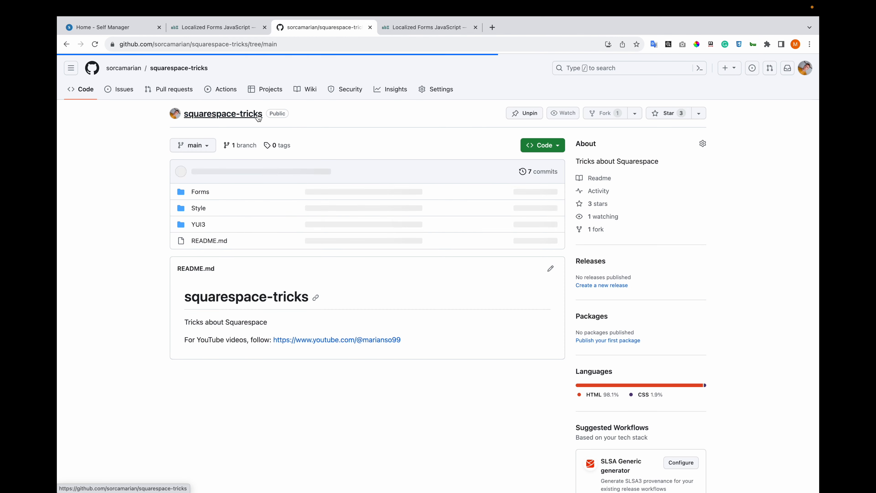
pyautogui.click(199, 191)
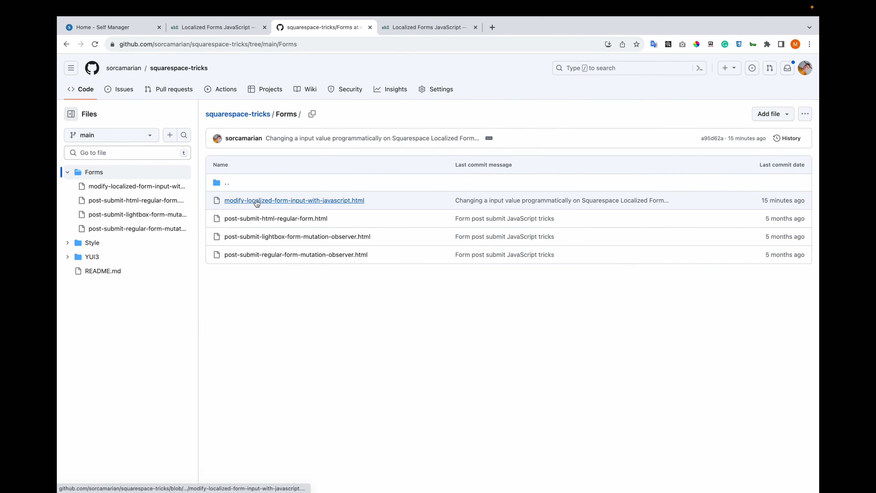
pyautogui.click(293, 200)
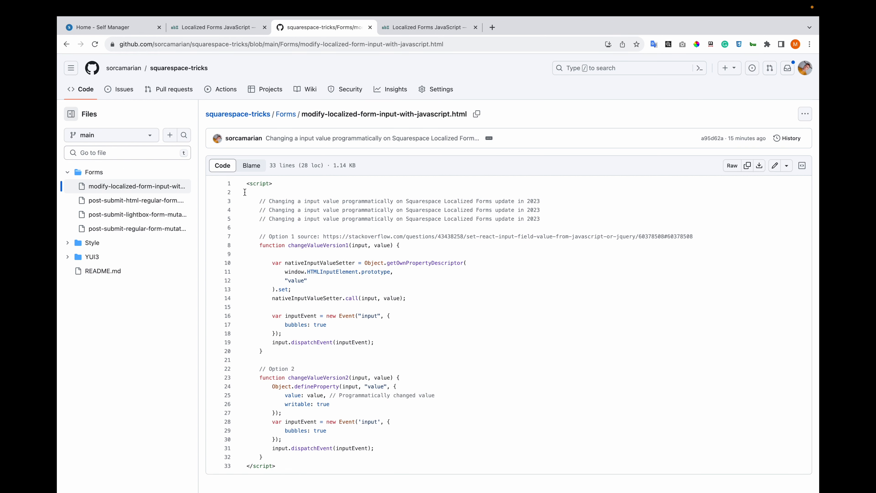
pyautogui.click(114, 27)
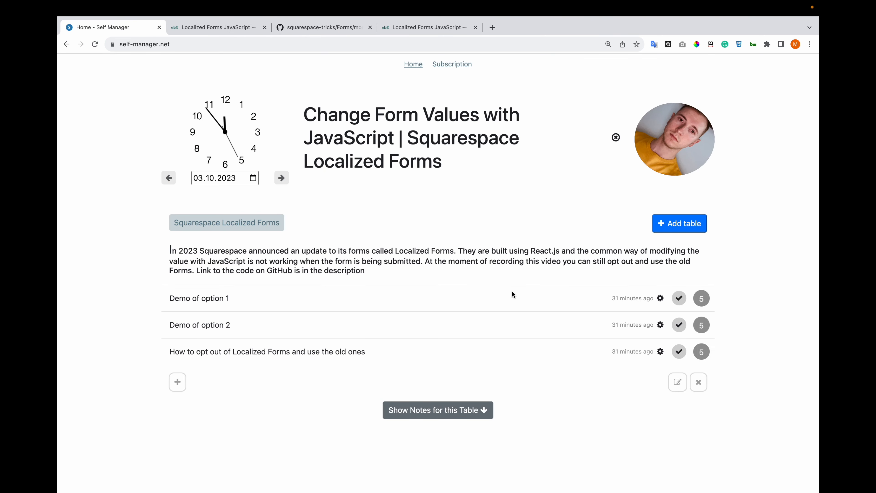
# - Check off Demo of option 1 and Demo of option 2, then show the Squarespace dashboard
pyautogui.click(679, 324)
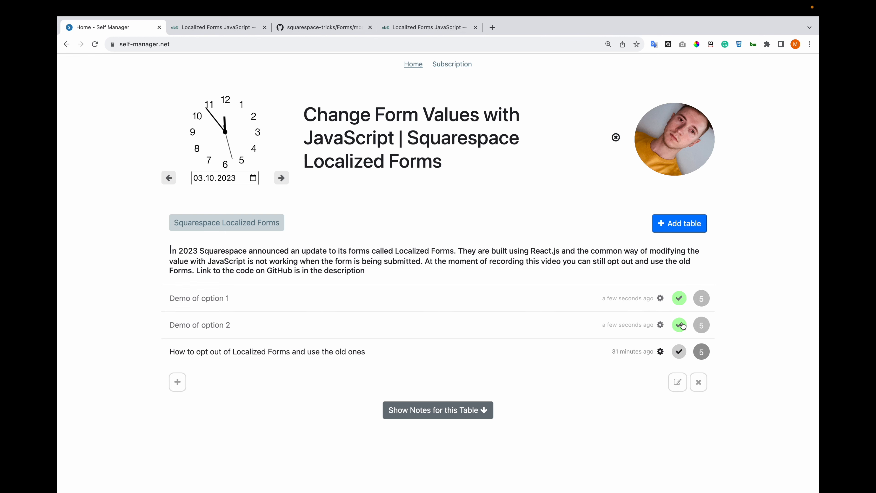
pyautogui.click(679, 324)
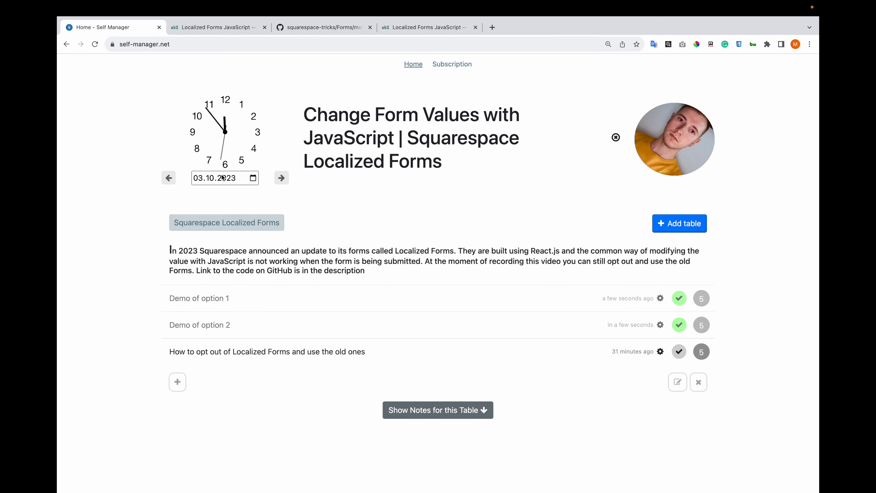
pyautogui.click(215, 27)
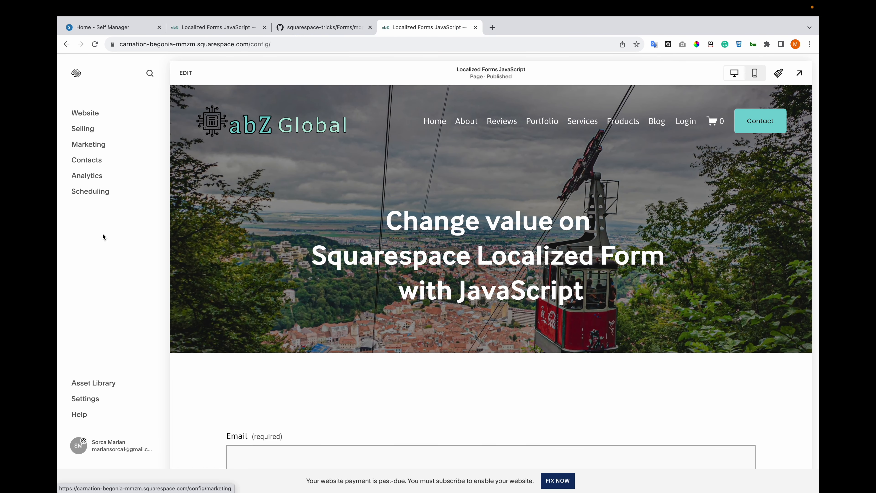
pyautogui.moveTo(85, 398)
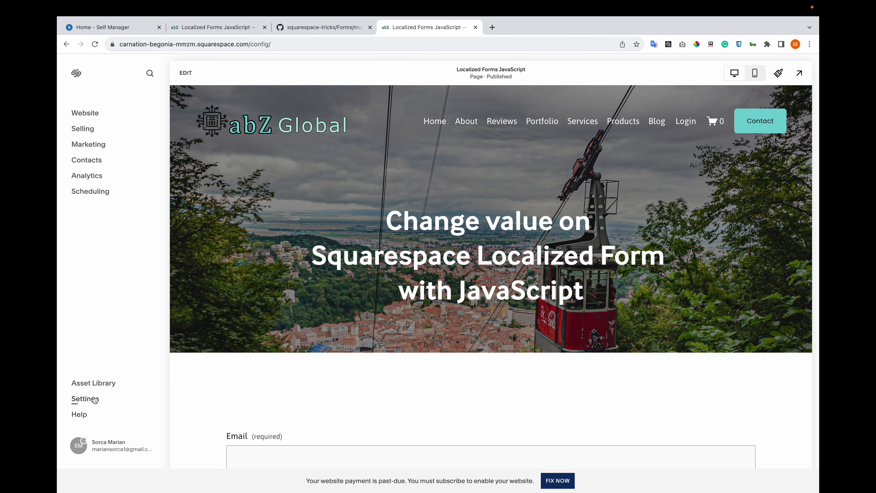
# - Review Circle Labs beta features in site Settings, then return to the Self Manager checklist
pyautogui.click(84, 399)
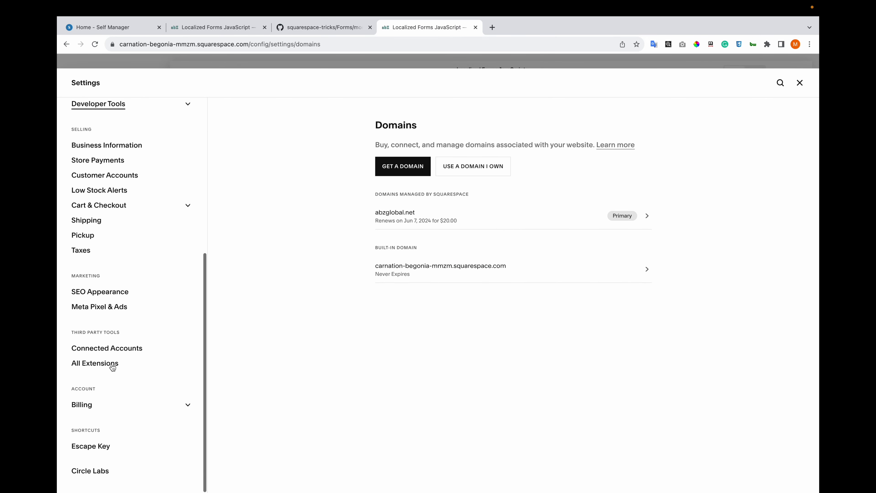
pyautogui.moveTo(97, 475)
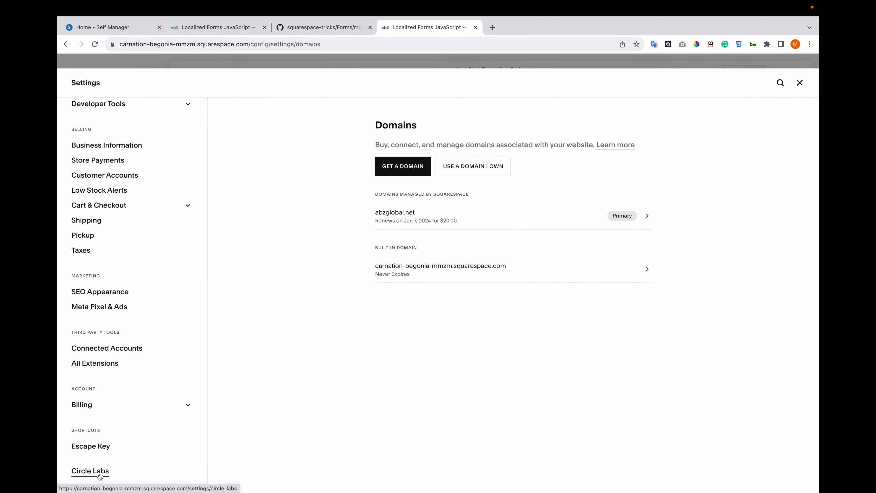
pyautogui.moveTo(96, 466)
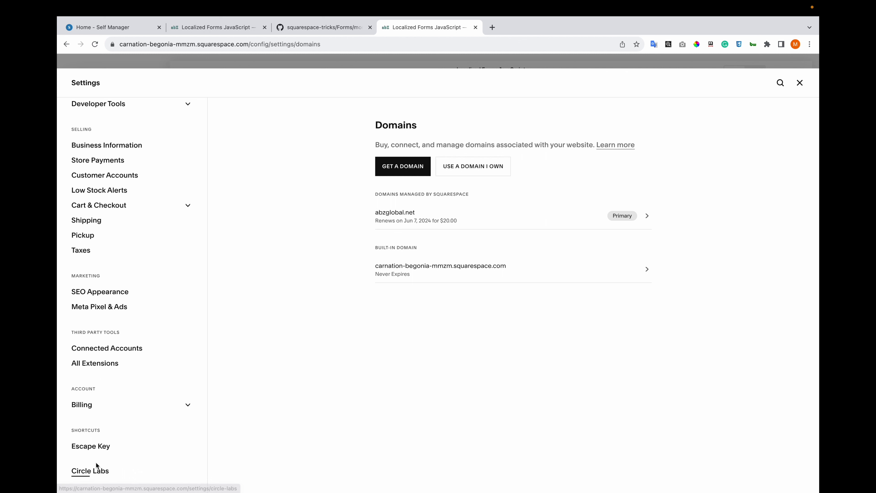
pyautogui.moveTo(102, 461)
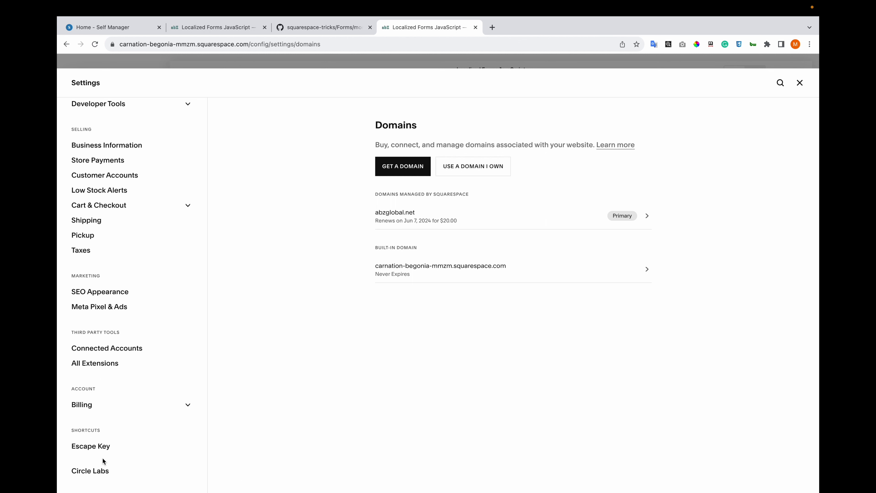
pyautogui.click(90, 470)
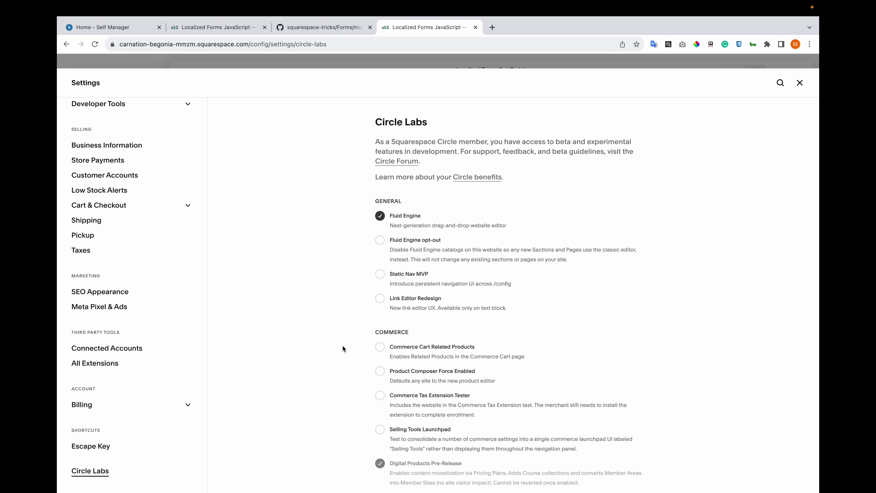
pyautogui.scroll(-3)
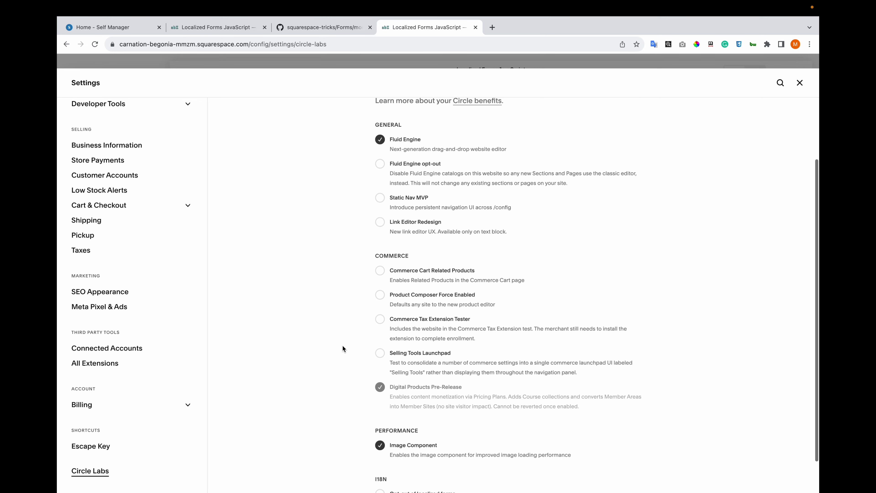
pyautogui.scroll(-3)
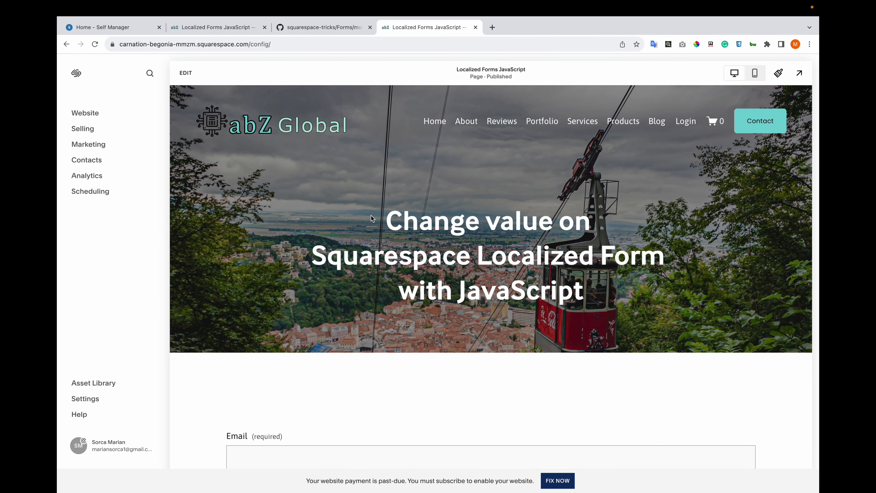
pyautogui.moveTo(343, 218)
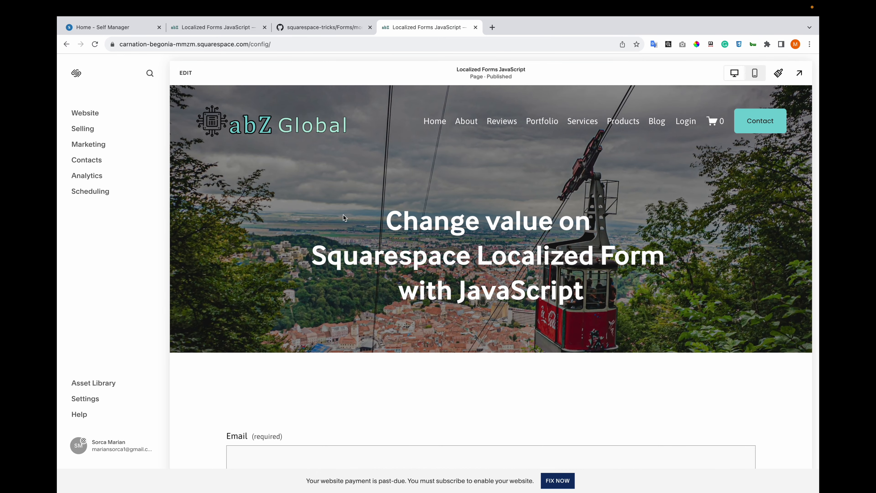
pyautogui.moveTo(248, 55)
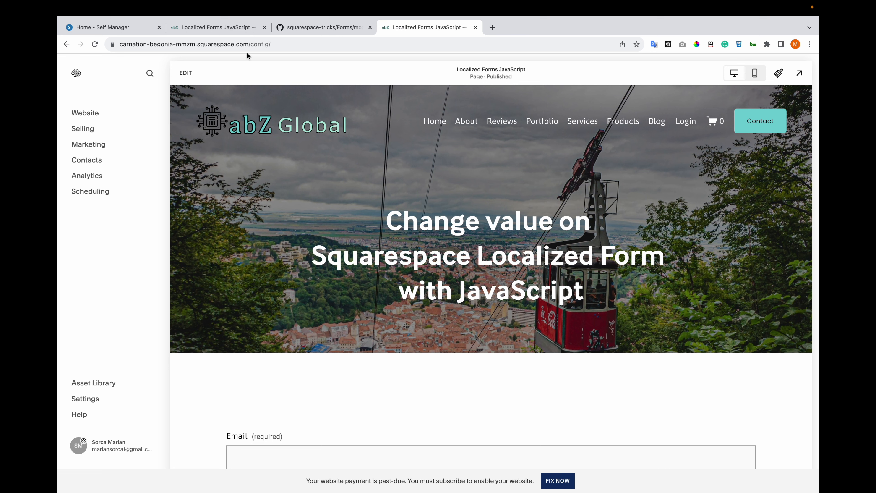
pyautogui.click(100, 27)
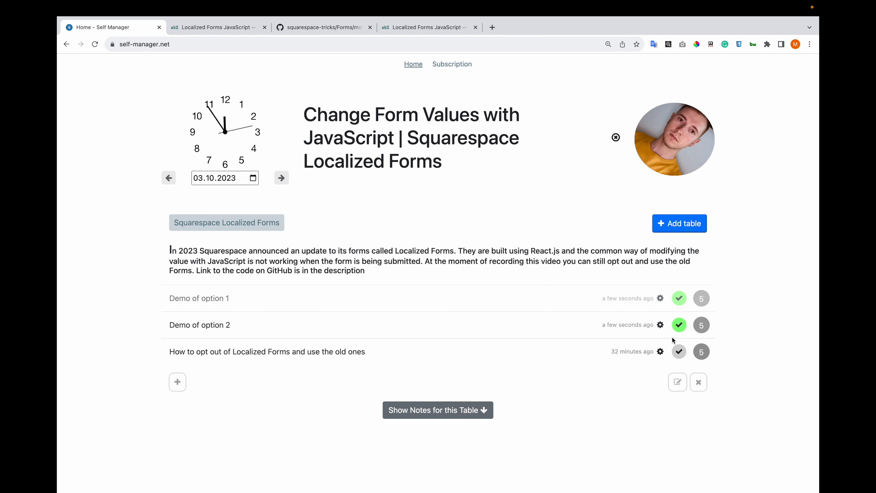